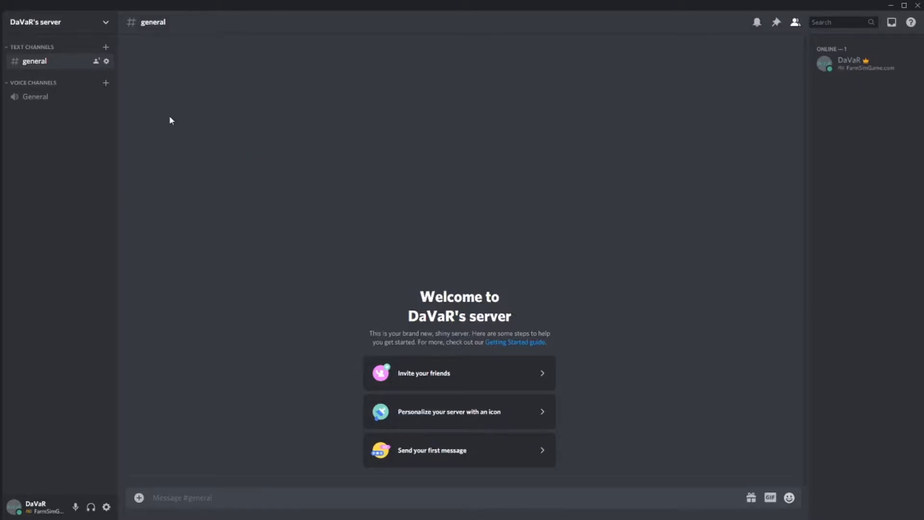
{"action": "mouse_move", "coordinate": [737, 231]}
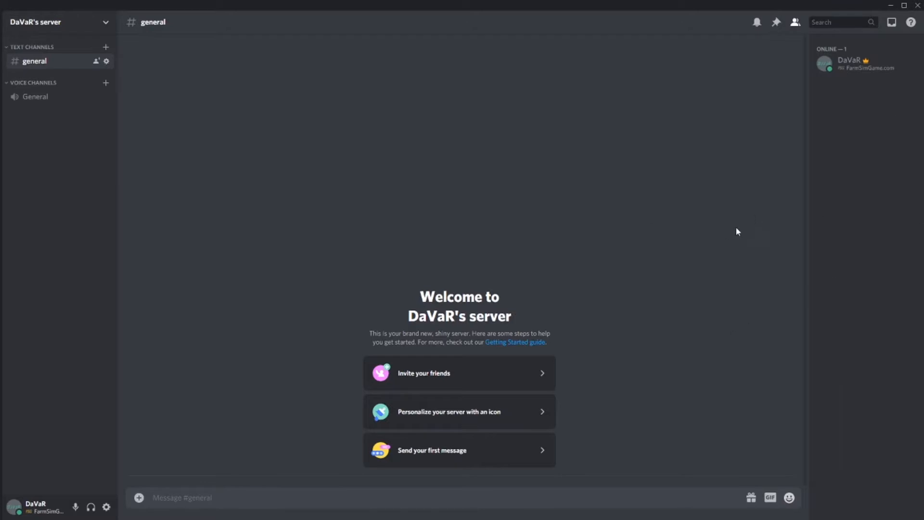
{"action": "mouse_move", "coordinate": [79, 155]}
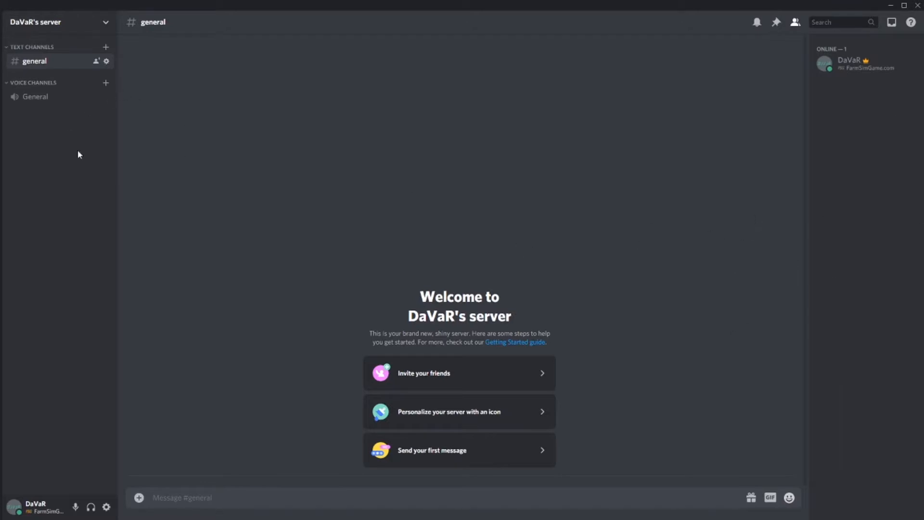
{"action": "mouse_move", "coordinate": [294, 305]}
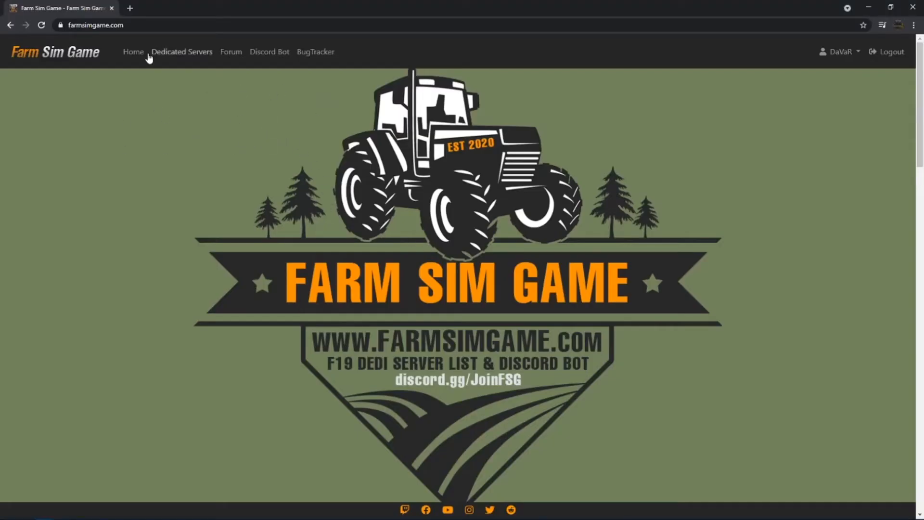
{"action": "mouse_move", "coordinate": [270, 51]}
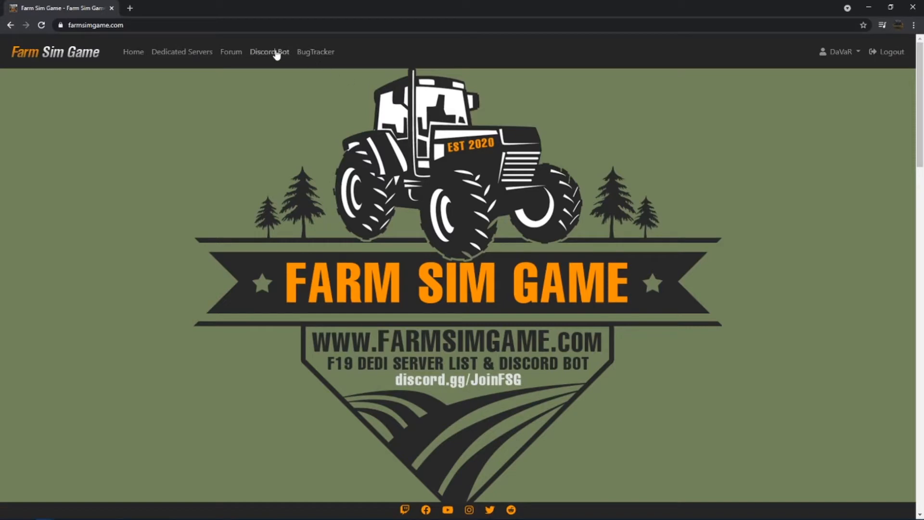
Go to the Discord Bot page on farmsimgame.com to see manageable servers
{"action": "left_click", "coordinate": [269, 52]}
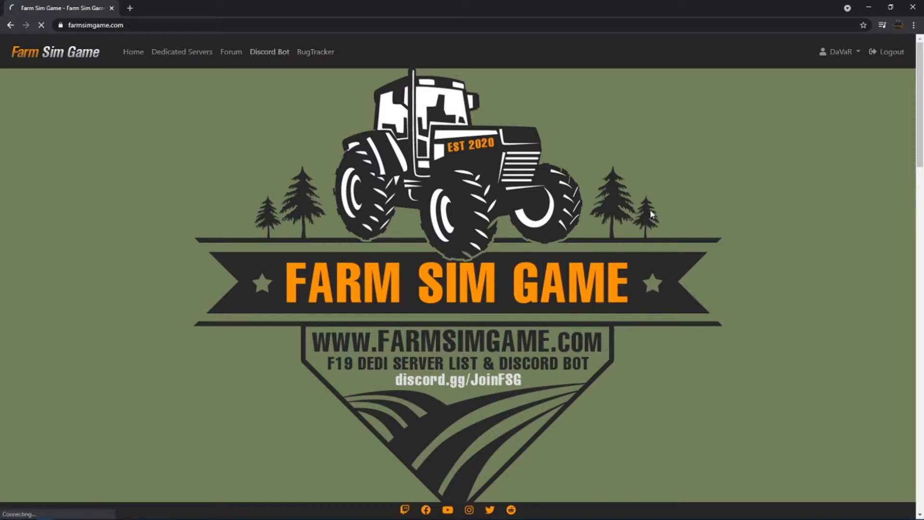
{"action": "left_click", "coordinate": [268, 52]}
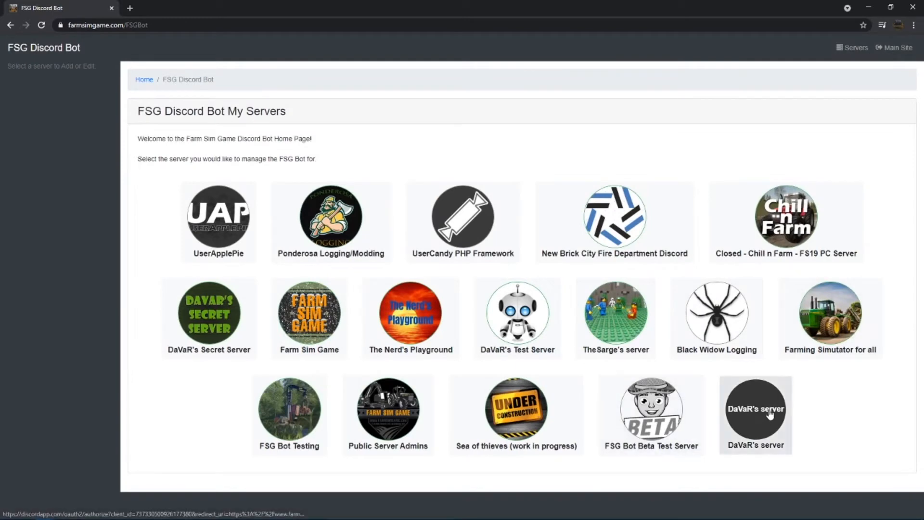
{"action": "mouse_move", "coordinate": [783, 399]}
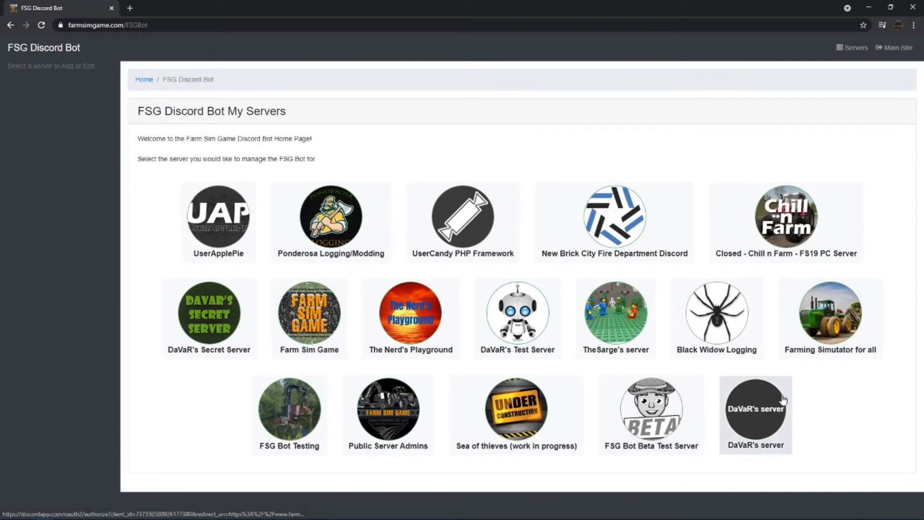
{"action": "mouse_move", "coordinate": [311, 276]}
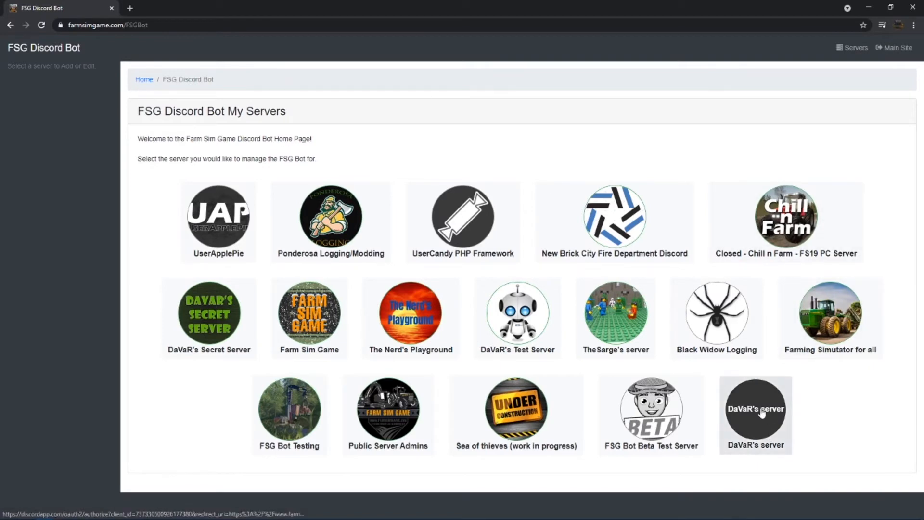
Add Farm Sim Game Bot to DaVaR's server with Administrator access and pass the captcha
{"action": "left_click", "coordinate": [755, 415]}
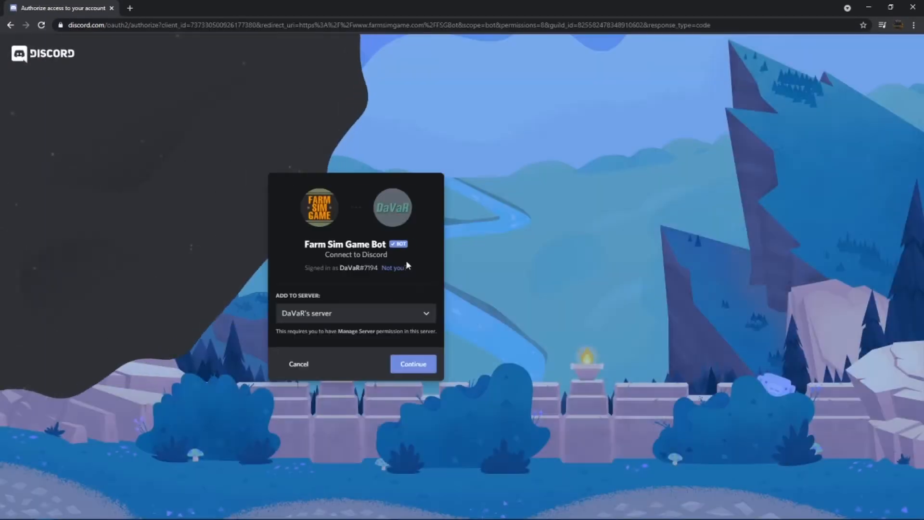
{"action": "mouse_move", "coordinate": [383, 308]}
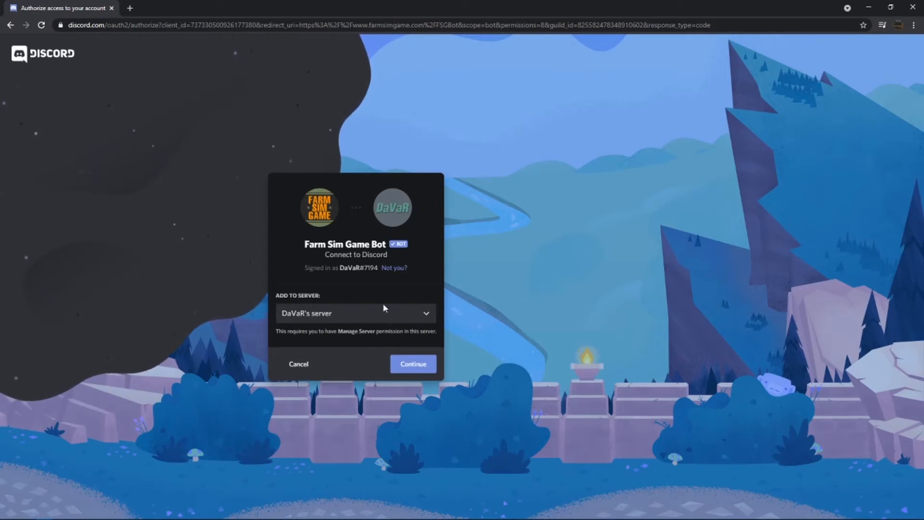
{"action": "left_click", "coordinate": [412, 364]}
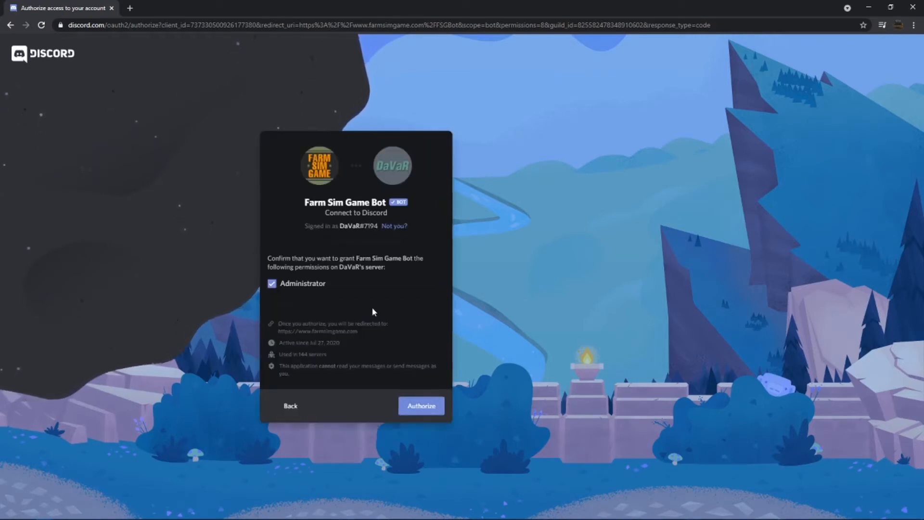
{"action": "mouse_move", "coordinate": [315, 283]}
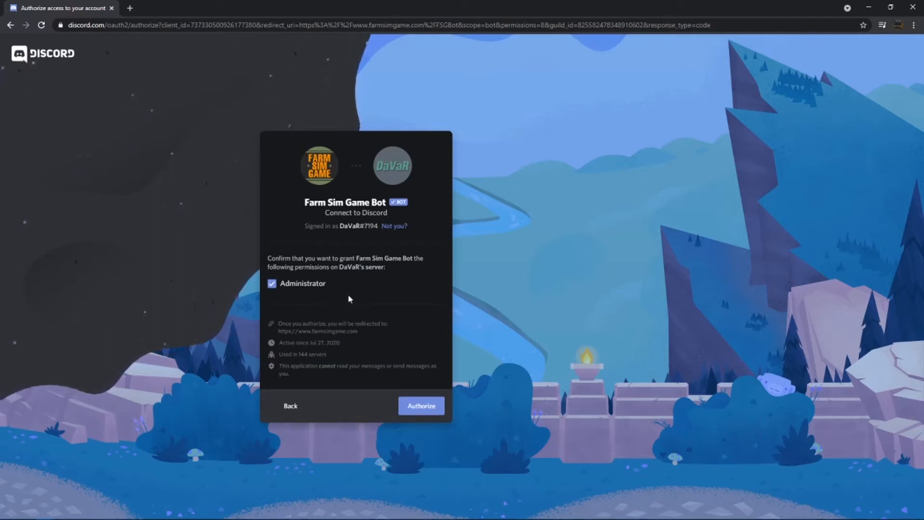
{"action": "mouse_move", "coordinate": [365, 303]}
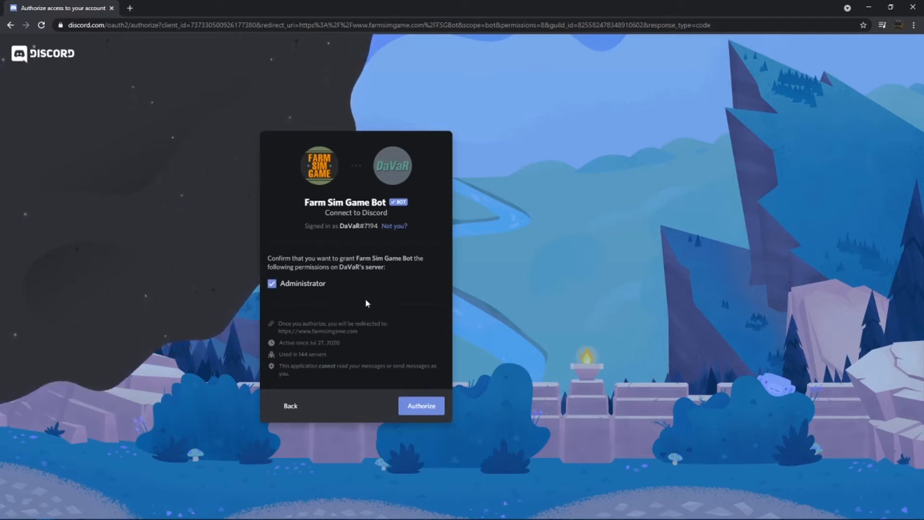
{"action": "mouse_move", "coordinate": [526, 351]}
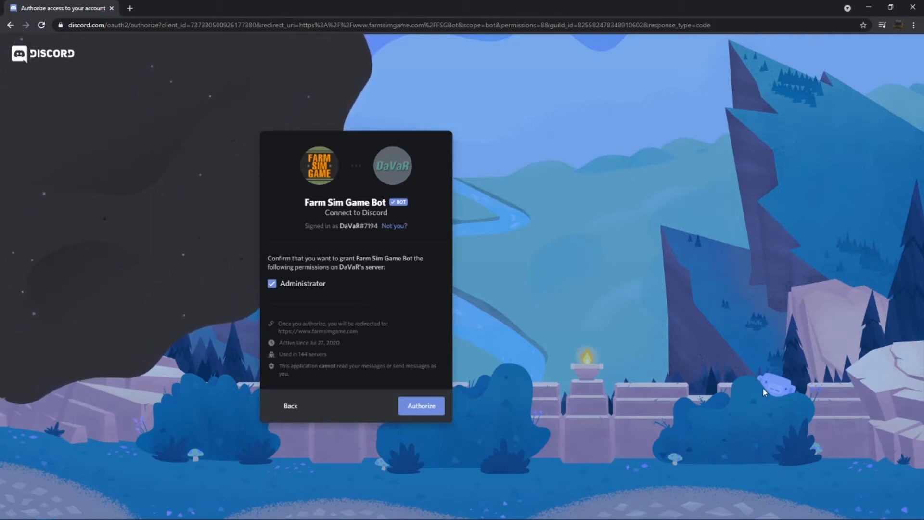
{"action": "mouse_move", "coordinate": [307, 295]}
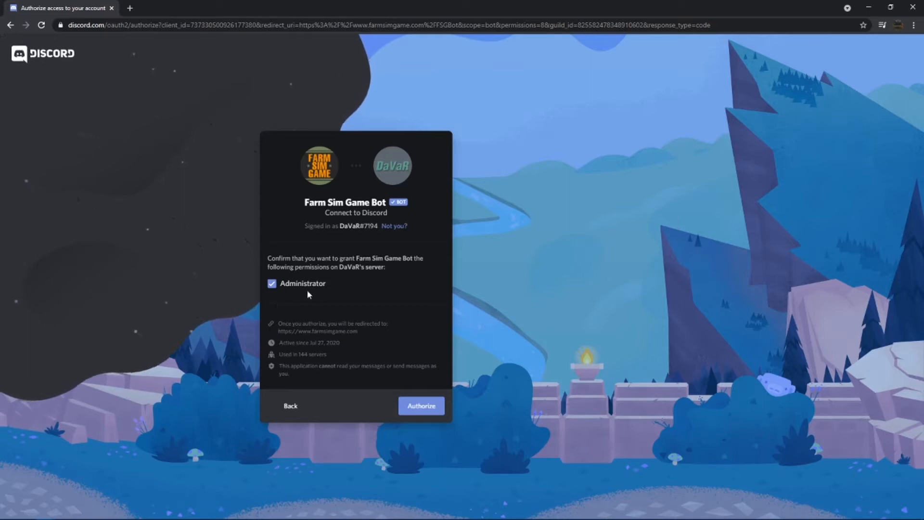
{"action": "mouse_move", "coordinate": [513, 286]}
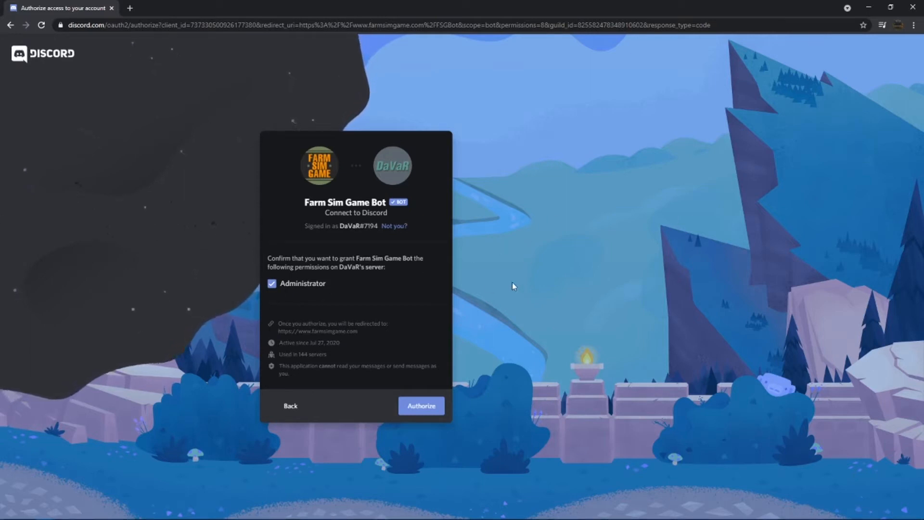
{"action": "mouse_move", "coordinate": [471, 355]}
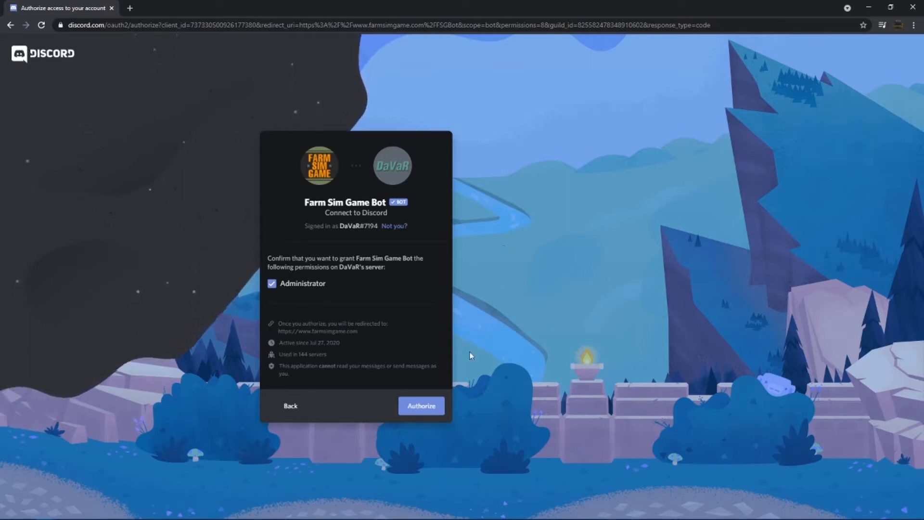
{"action": "mouse_move", "coordinate": [378, 364]}
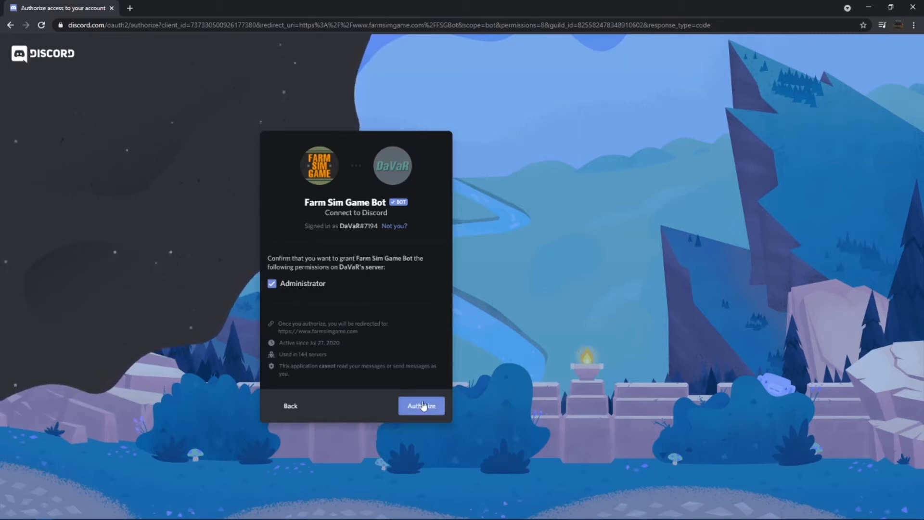
{"action": "left_click", "coordinate": [420, 406]}
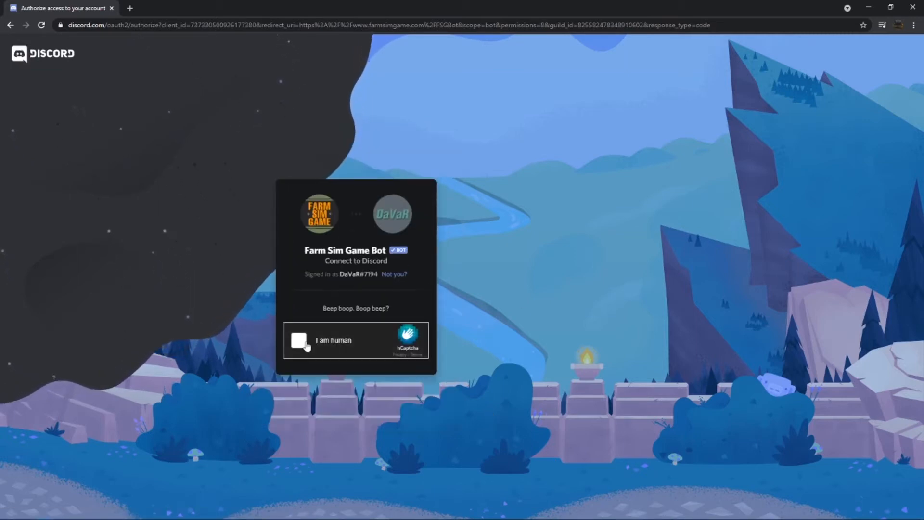
{"action": "left_click", "coordinate": [298, 341]}
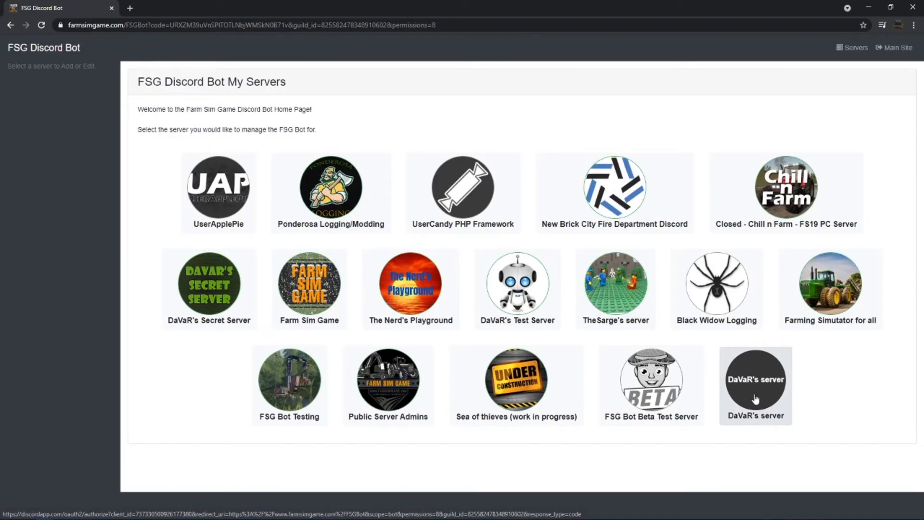
{"action": "left_click", "coordinate": [755, 384]}
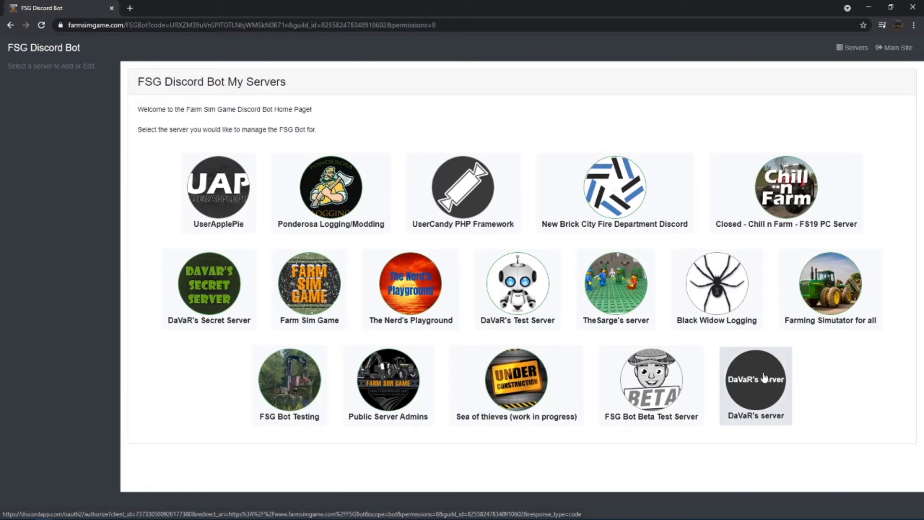
{"action": "left_click", "coordinate": [755, 379]}
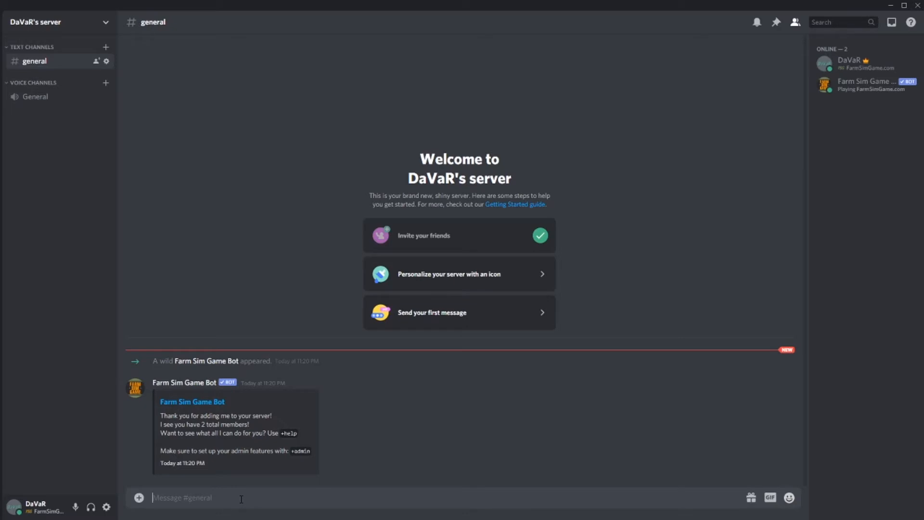
Send +help in #general and scroll through the bot's command list
{"action": "type", "text": "+hel"}
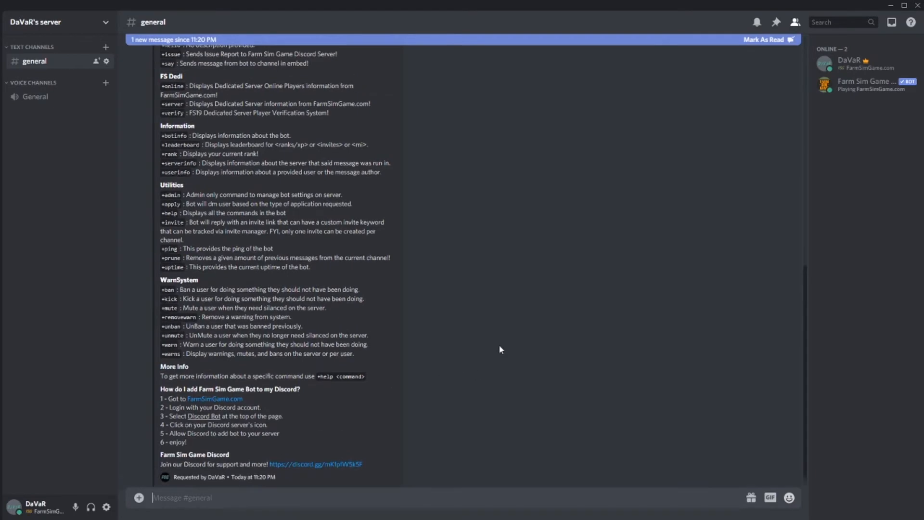
{"action": "scroll", "scroll_direction": "down", "scroll_amount": 3}
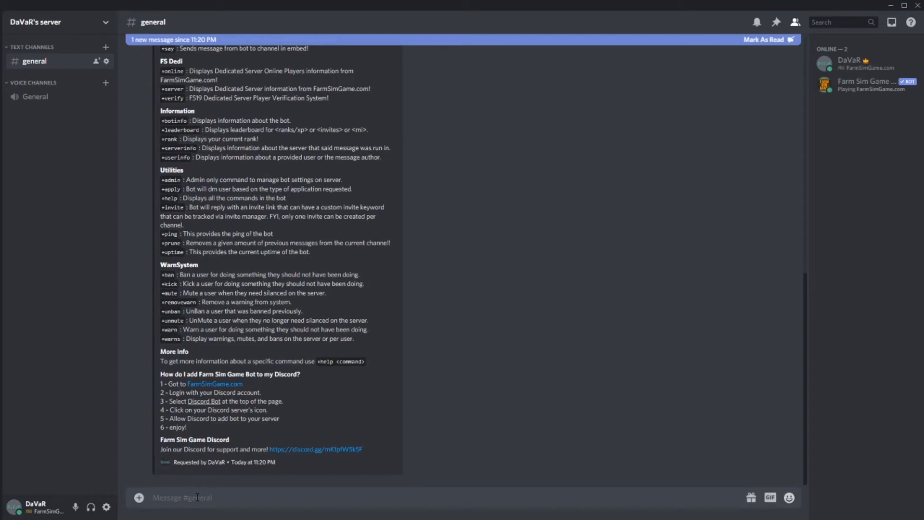
Send +admin in #general to get the bot's admin options menu
{"action": "left_click", "coordinate": [198, 497]}
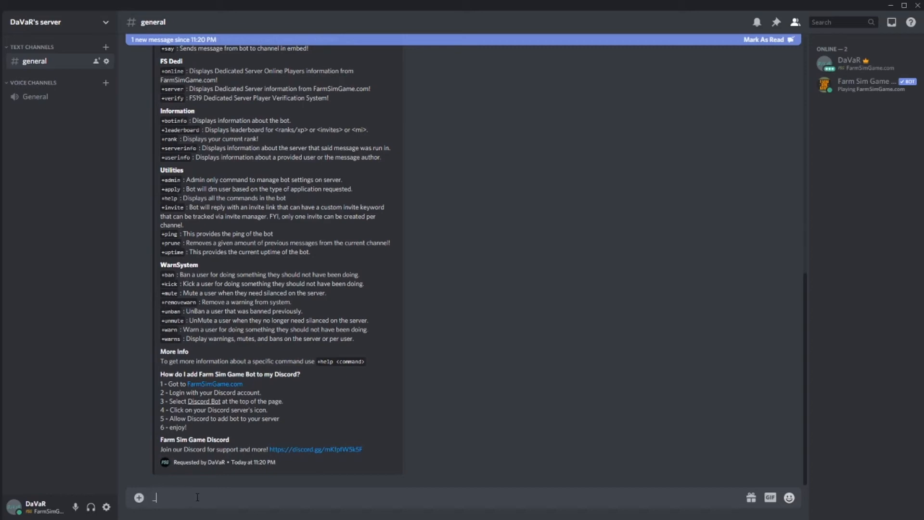
{"action": "type", "text": "+adm"}
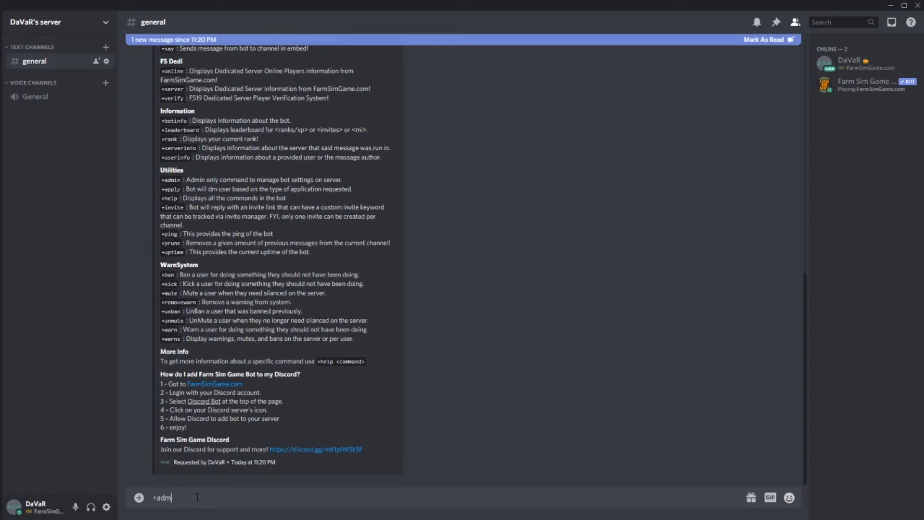
{"action": "type", "text": "in"}
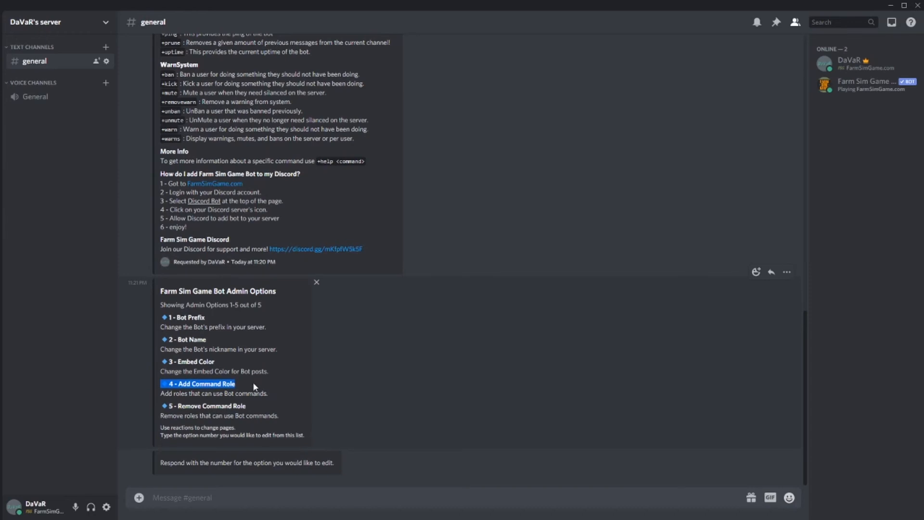
{"action": "mouse_move", "coordinate": [221, 391]}
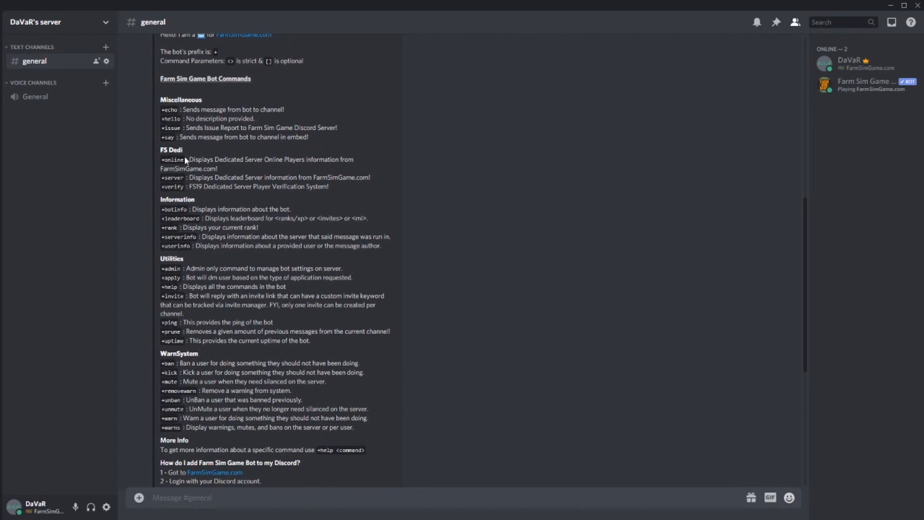
{"action": "scroll", "scroll_direction": "down", "scroll_amount": 3}
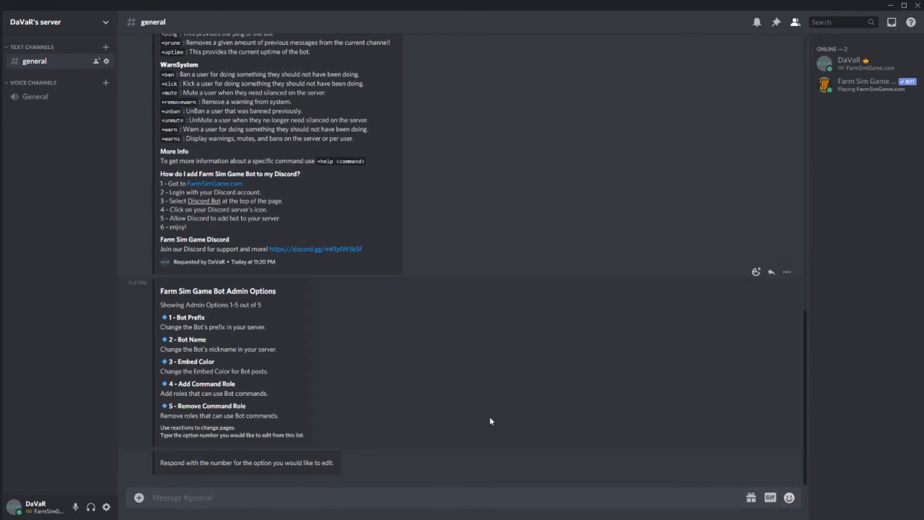
{"action": "mouse_move", "coordinate": [484, 447]}
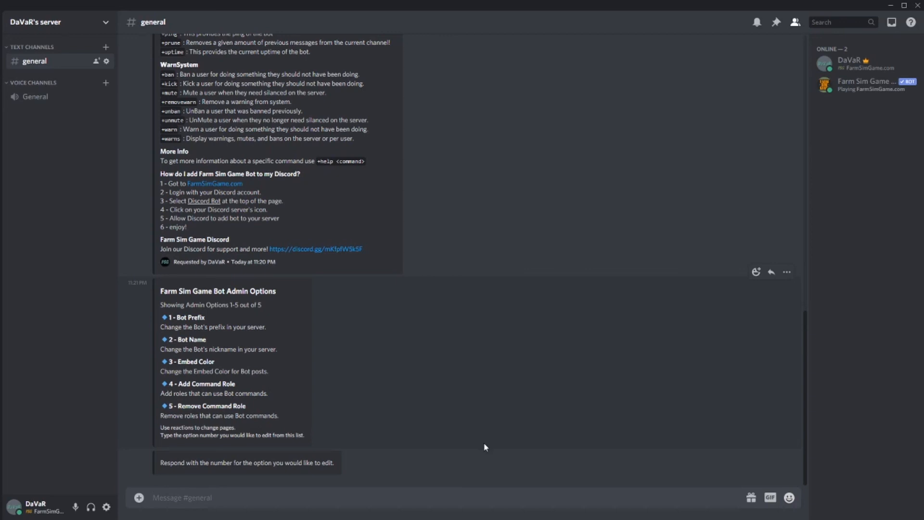
{"action": "mouse_move", "coordinate": [805, 409]}
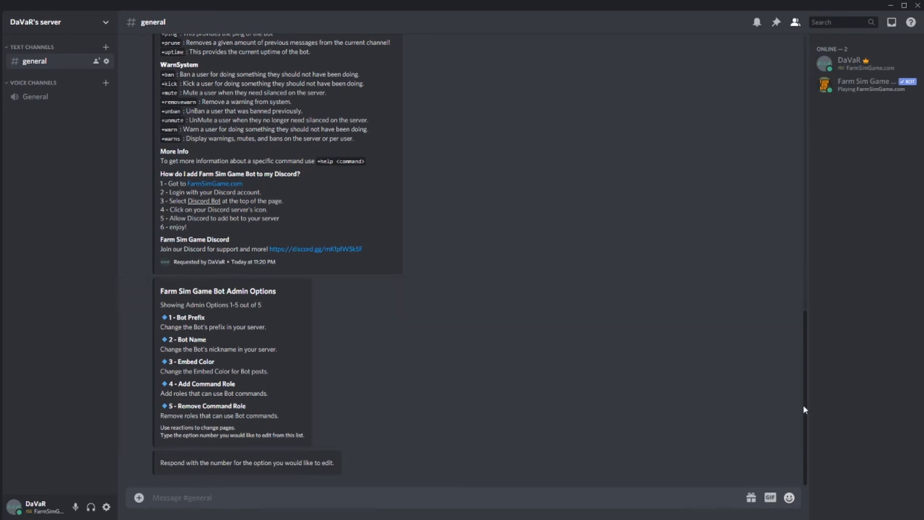